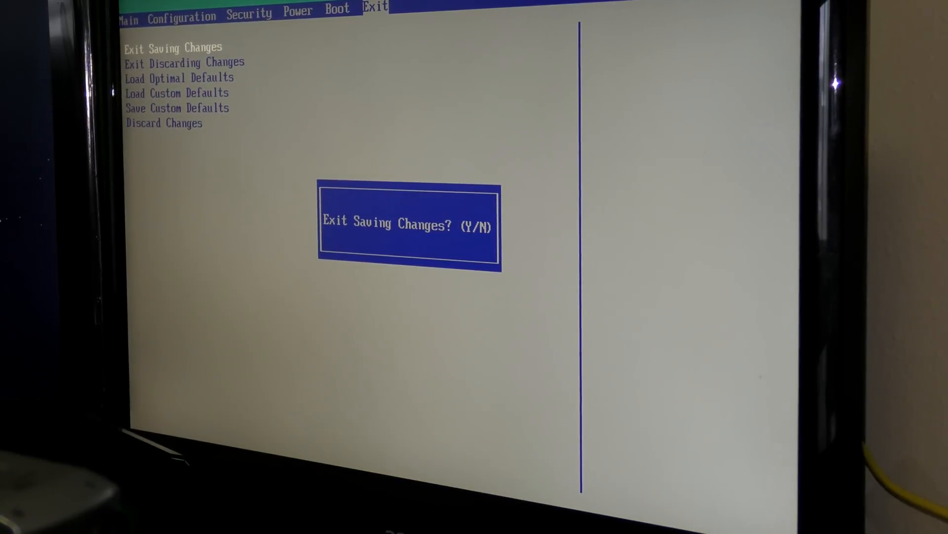
Confirm saving the BIOS settings and exit, rebooting into the pfSense boot menu
key("y")
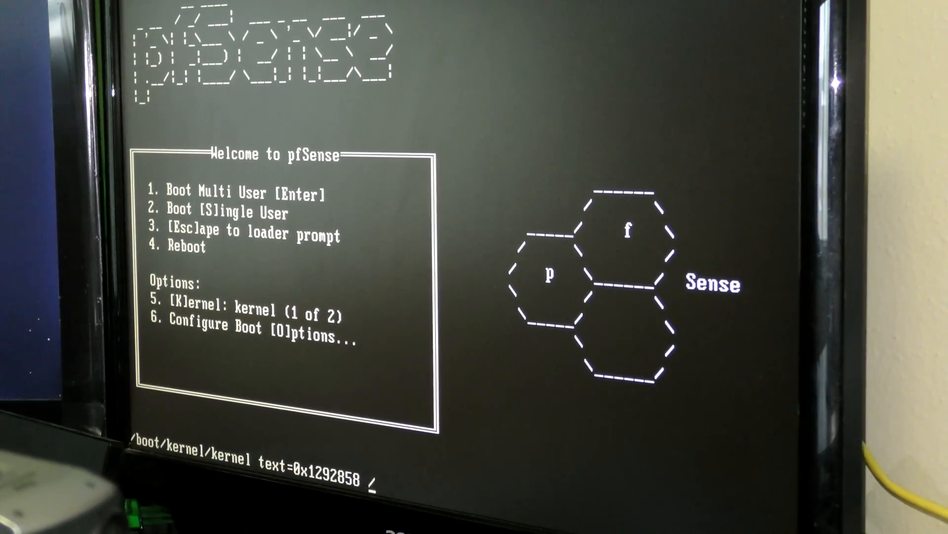
Boot pfSense in the default multi-user mode
key("Enter")
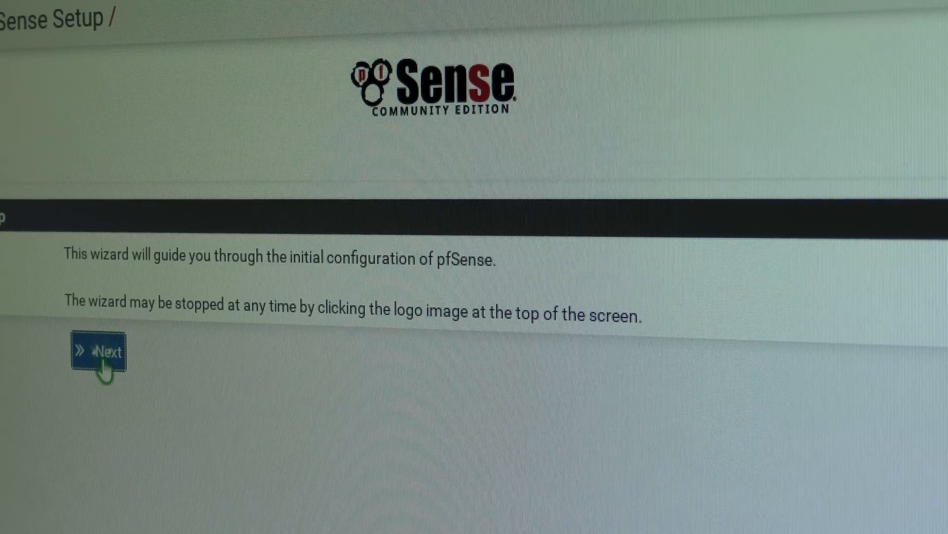
Start the setup wizard and enter the primary DNS server beginning with '8.'
left_click(102, 351)
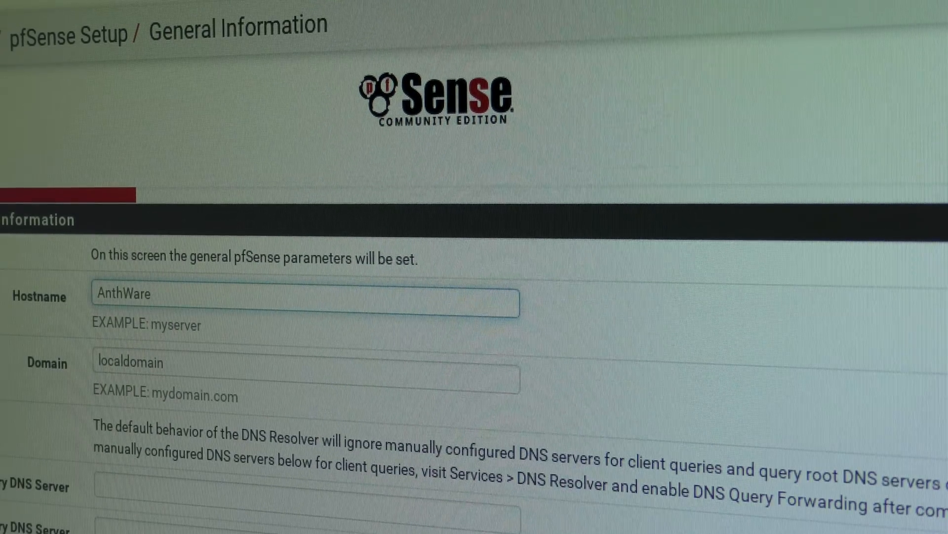
double_click(130, 362)
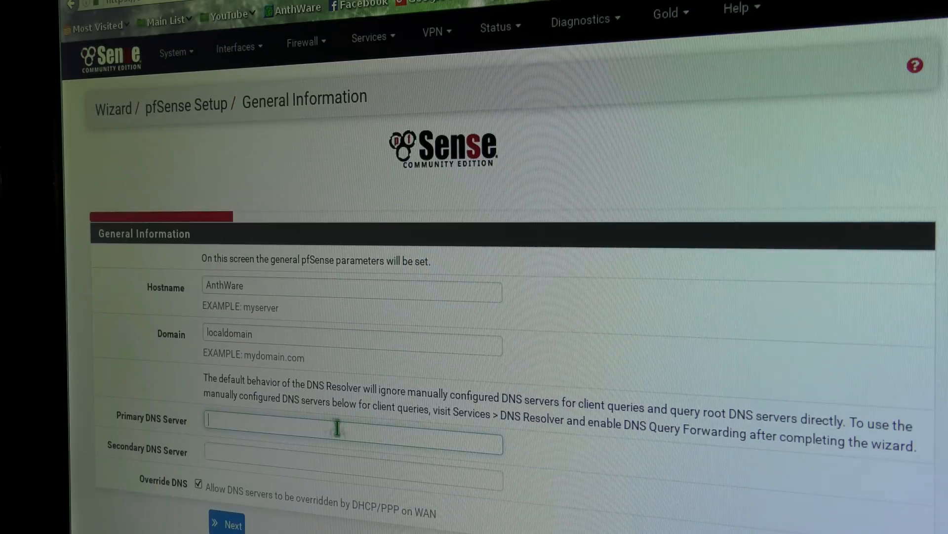
type("8.")
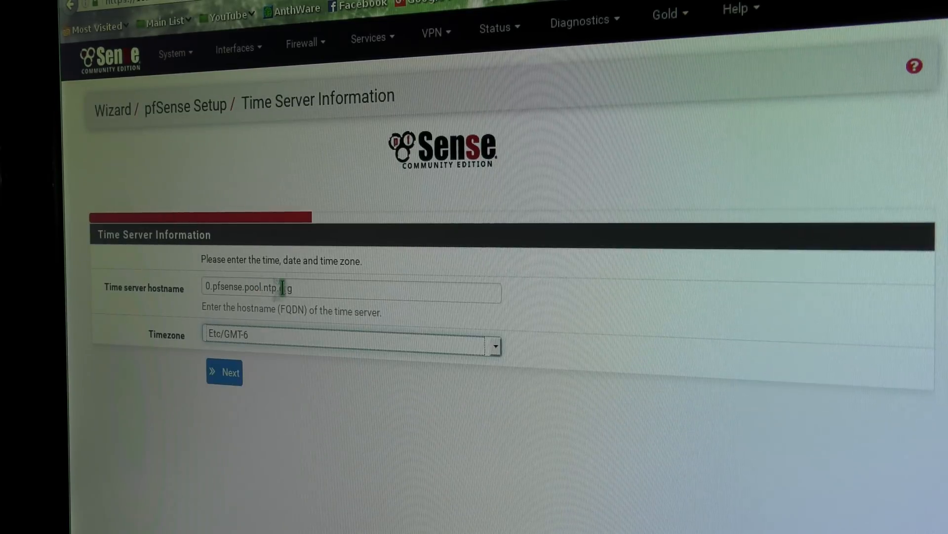
Accept the time server settings, LAN address 192.168.1.1/24, and the admin password page
left_click(224, 372)
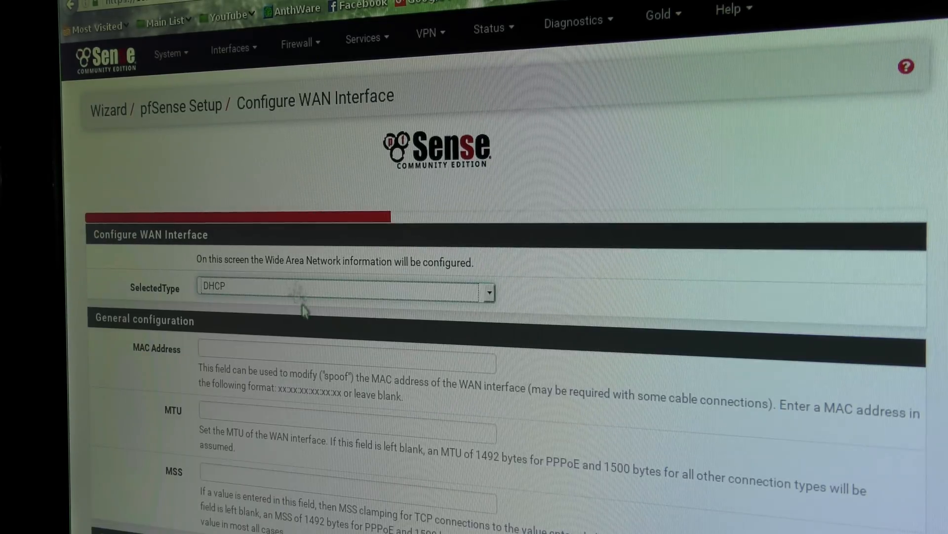
scroll("down", 3)
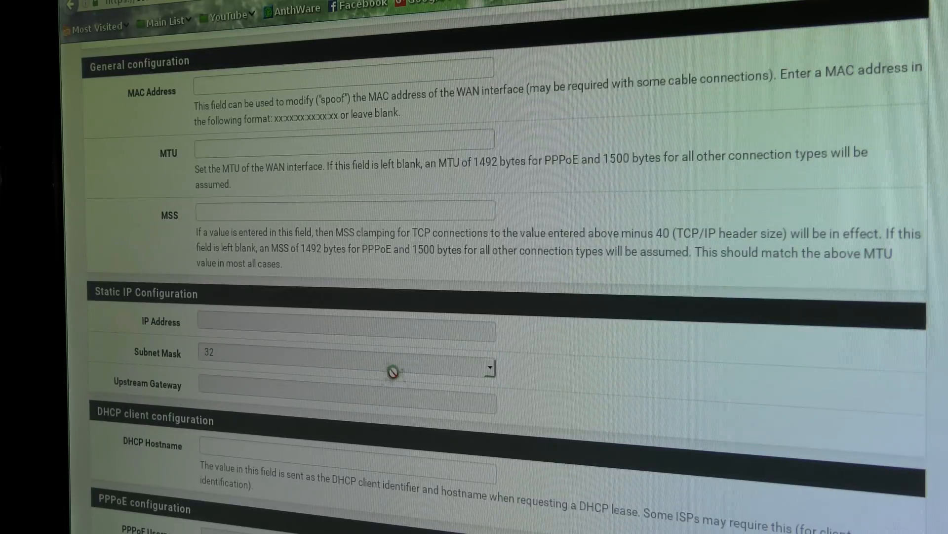
scroll("down", 3)
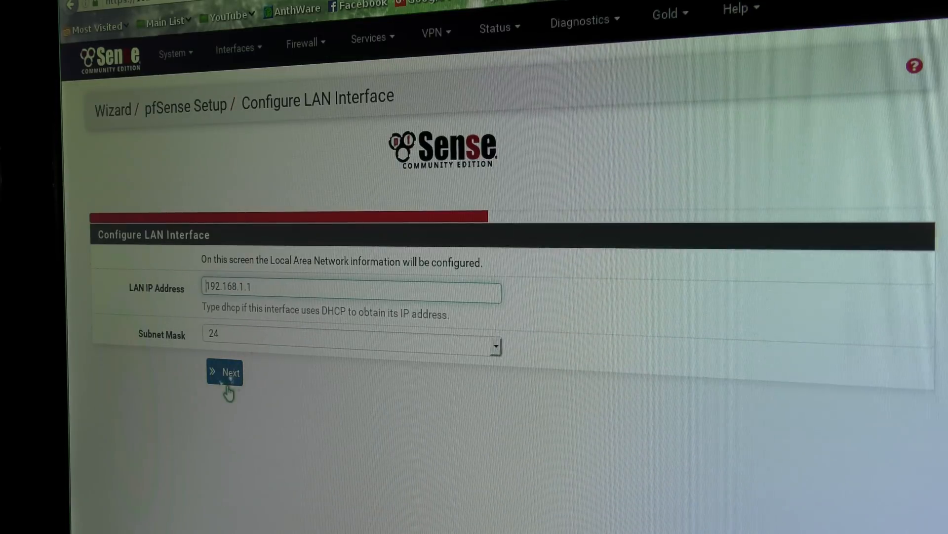
left_click(224, 372)
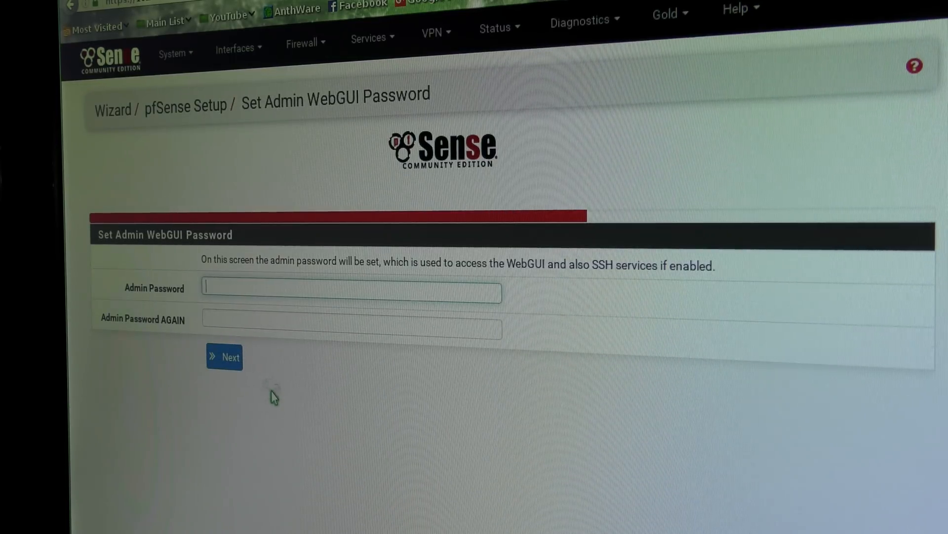
left_click(224, 357)
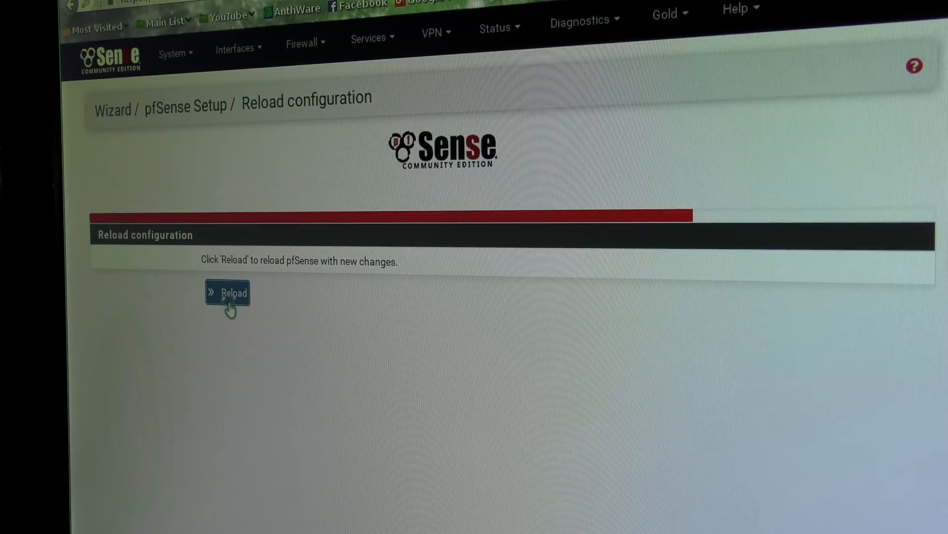
Reload pfSense to apply the wizard's new configuration
left_click(228, 293)
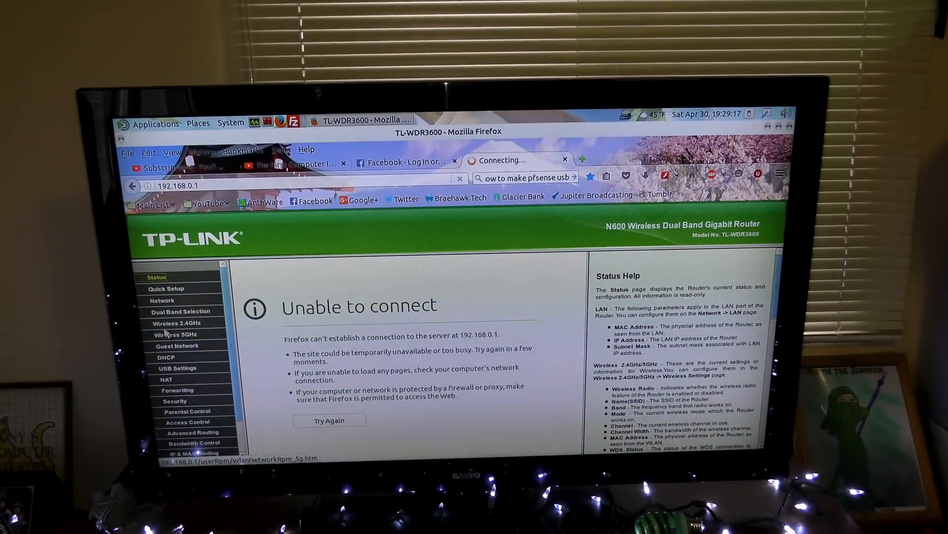
Open the Network Connections window from the system panel's network menu
left_click(401, 162)
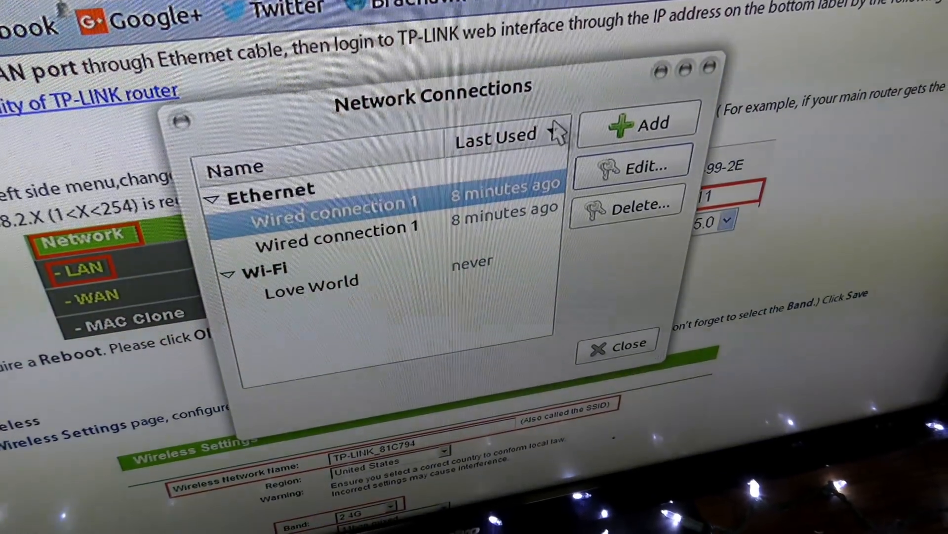
Edit Wired connection 1's IPv4 settings, then go to pfSense's DHCP Leases status page
left_click(641, 164)
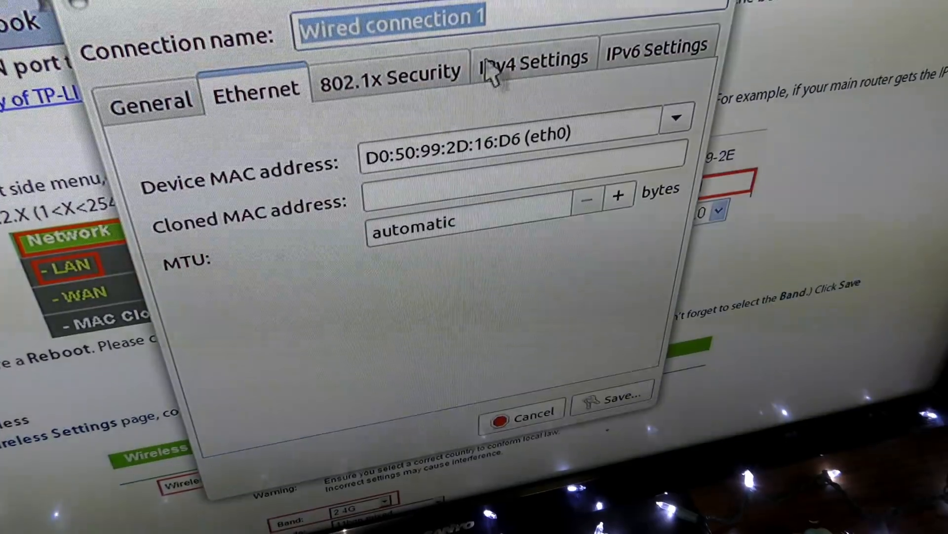
left_click(532, 67)
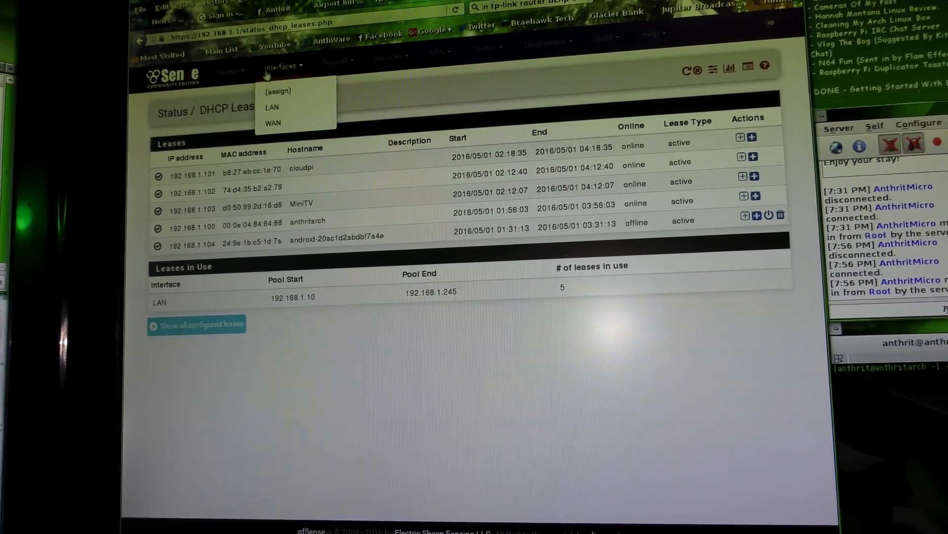
left_click(225, 68)
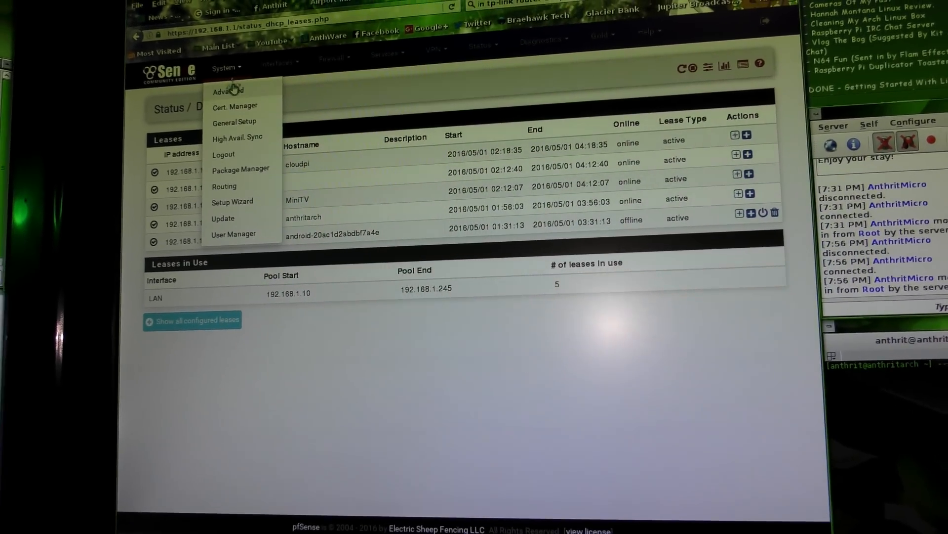